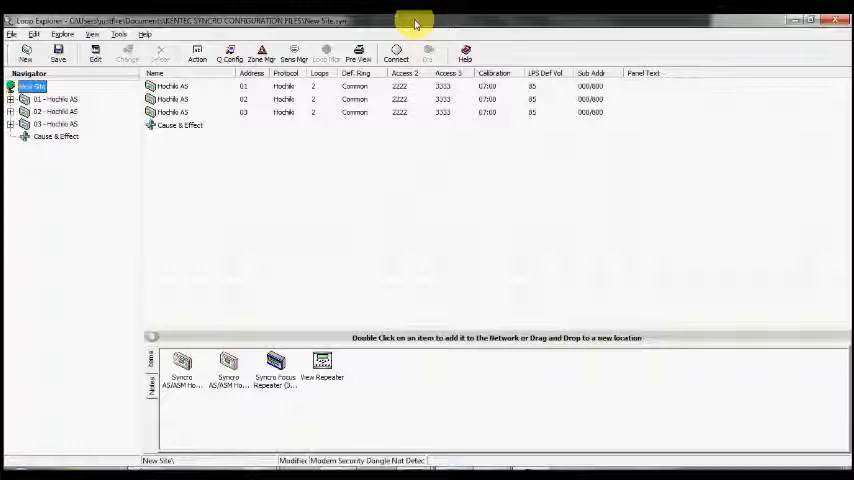
Select the New Site and its first Hochiki AS panel in the navigator.
left_click(30, 87)
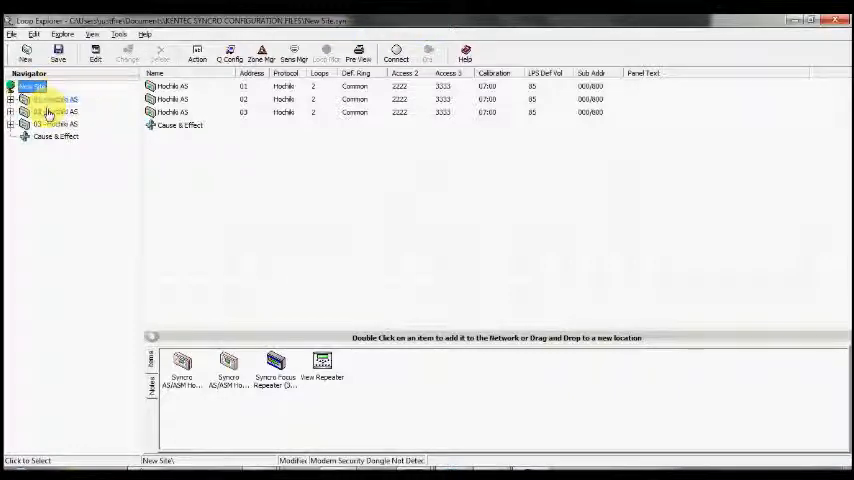
left_click(55, 111)
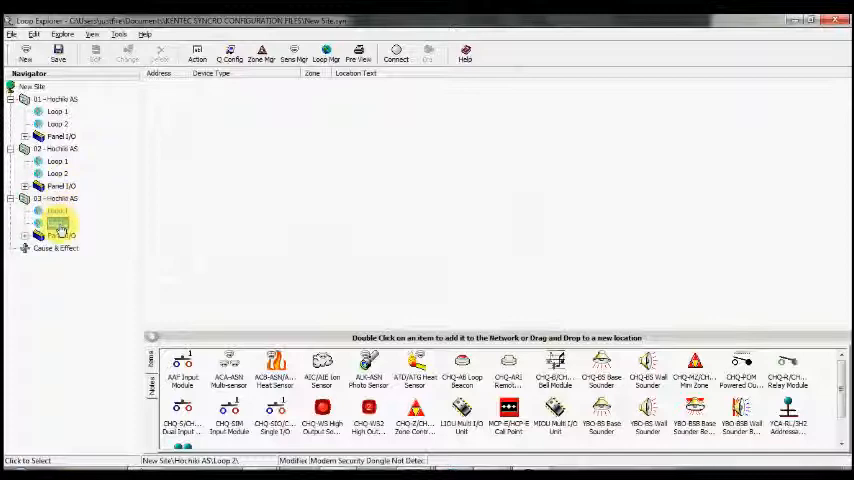
Enable 'Loops are Offset' in the panel settings of each of the three Hochiki panels.
left_click(33, 87)
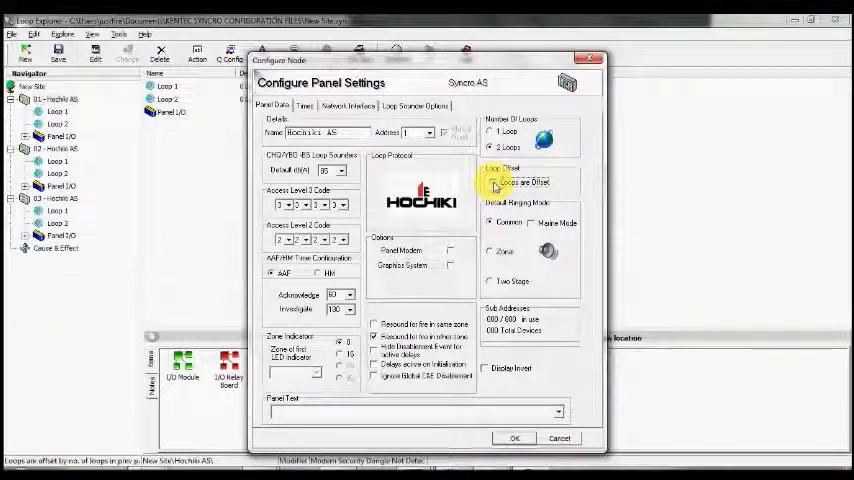
left_click(515, 438)
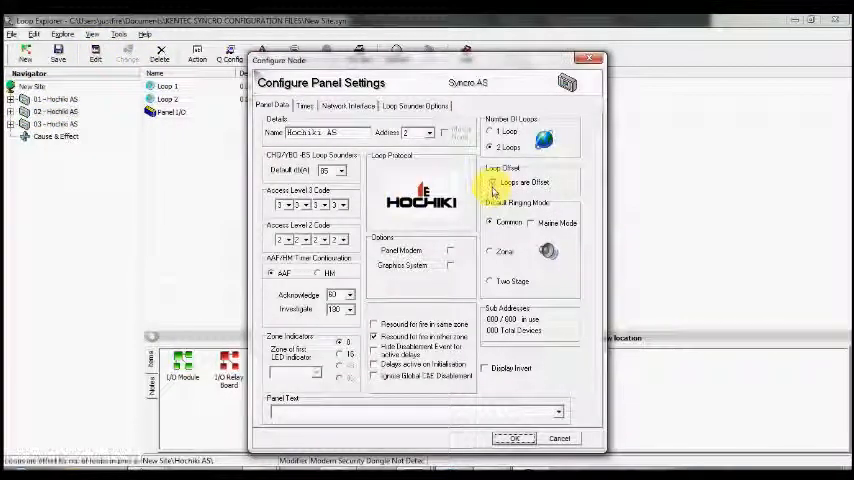
left_click(513, 438)
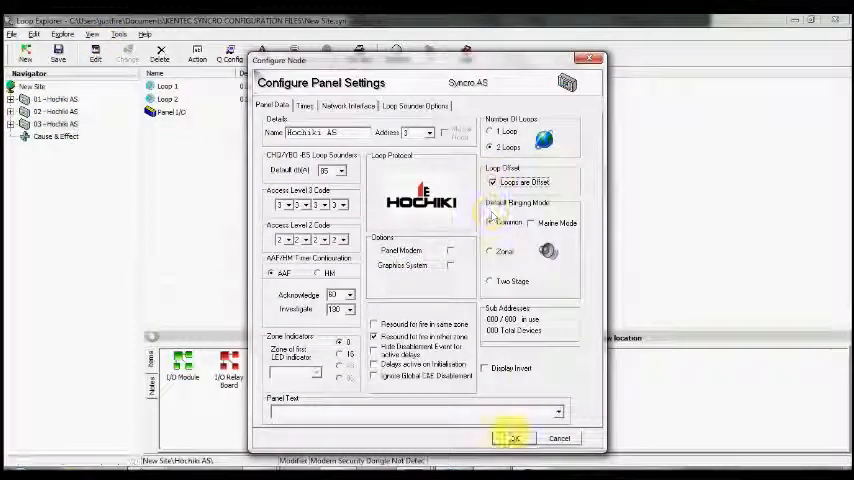
left_click(515, 438)
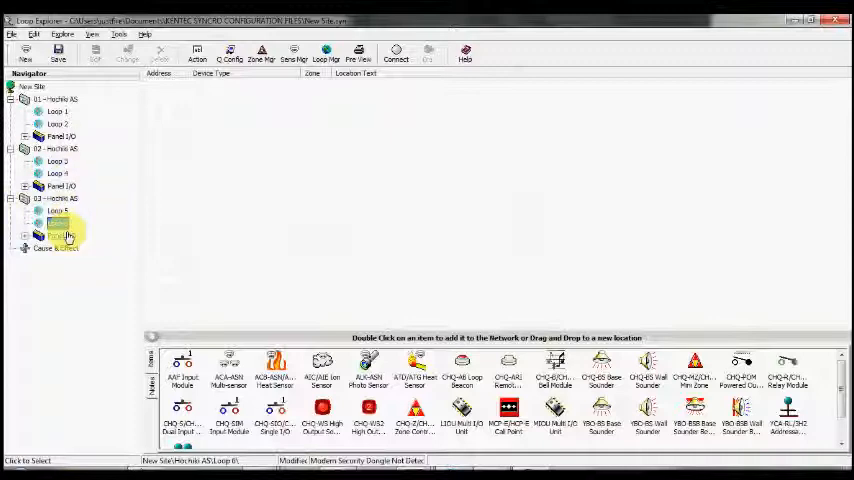
Select Loop 6 under the third panel to confirm consecutive loop numbering.
left_click(57, 223)
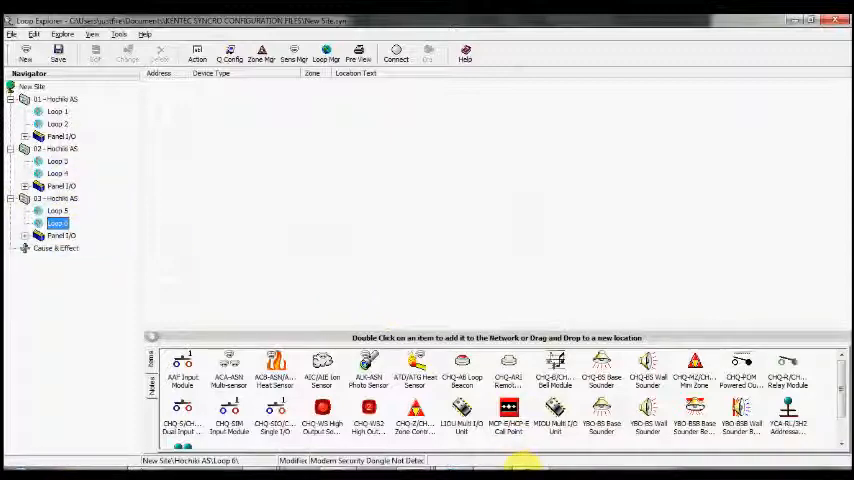